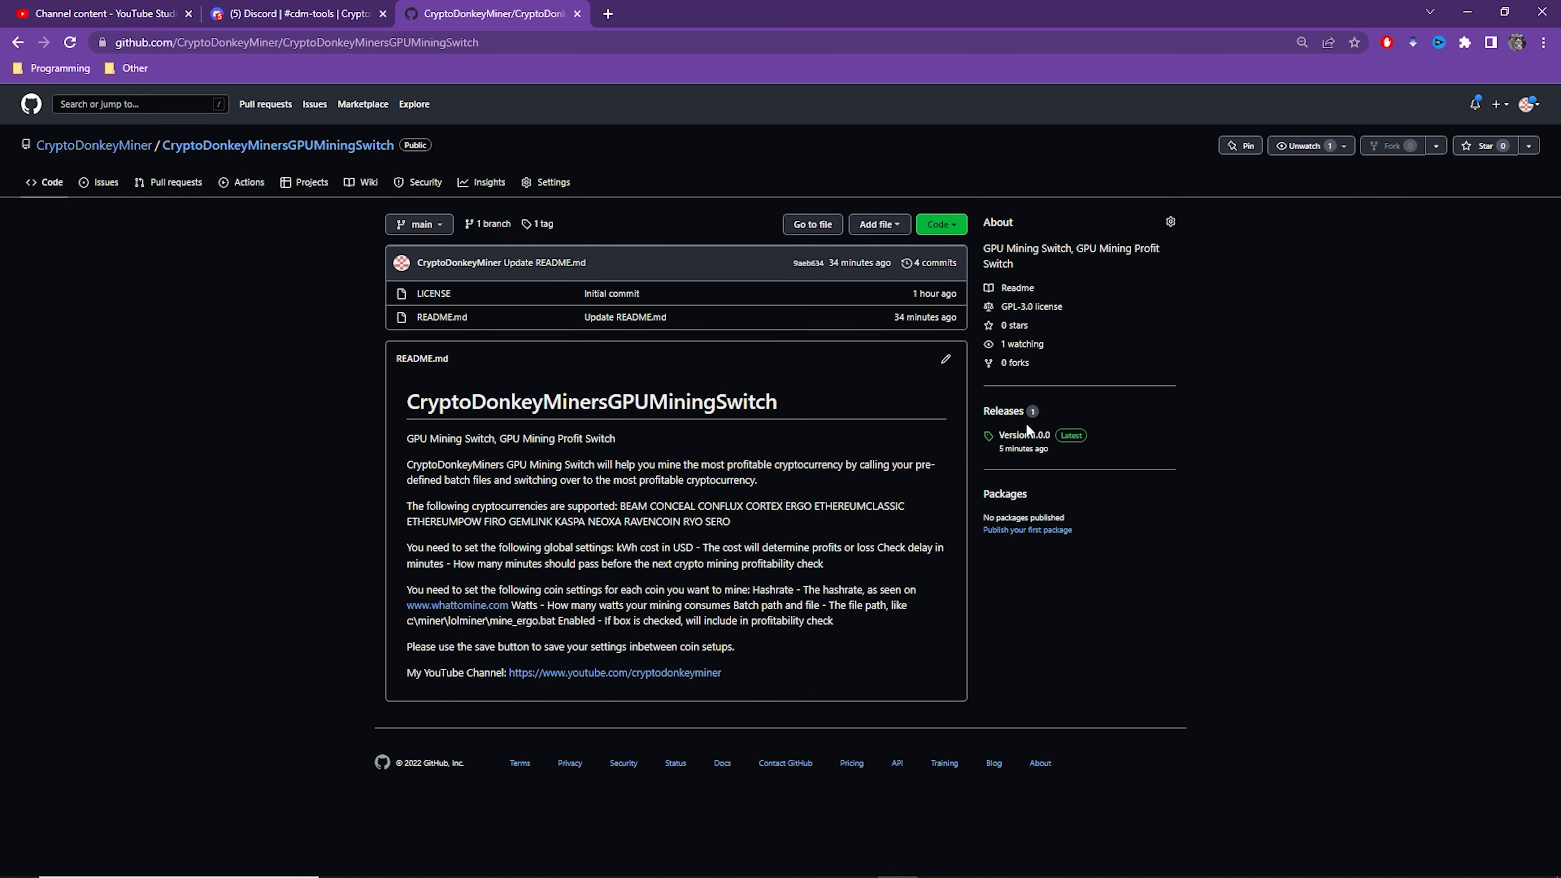
Download CryptoDonkeyMinersGPUMiningSwitch-1.0.0.zip from the Version 1.0.0 GitHub release.
click(1019, 435)
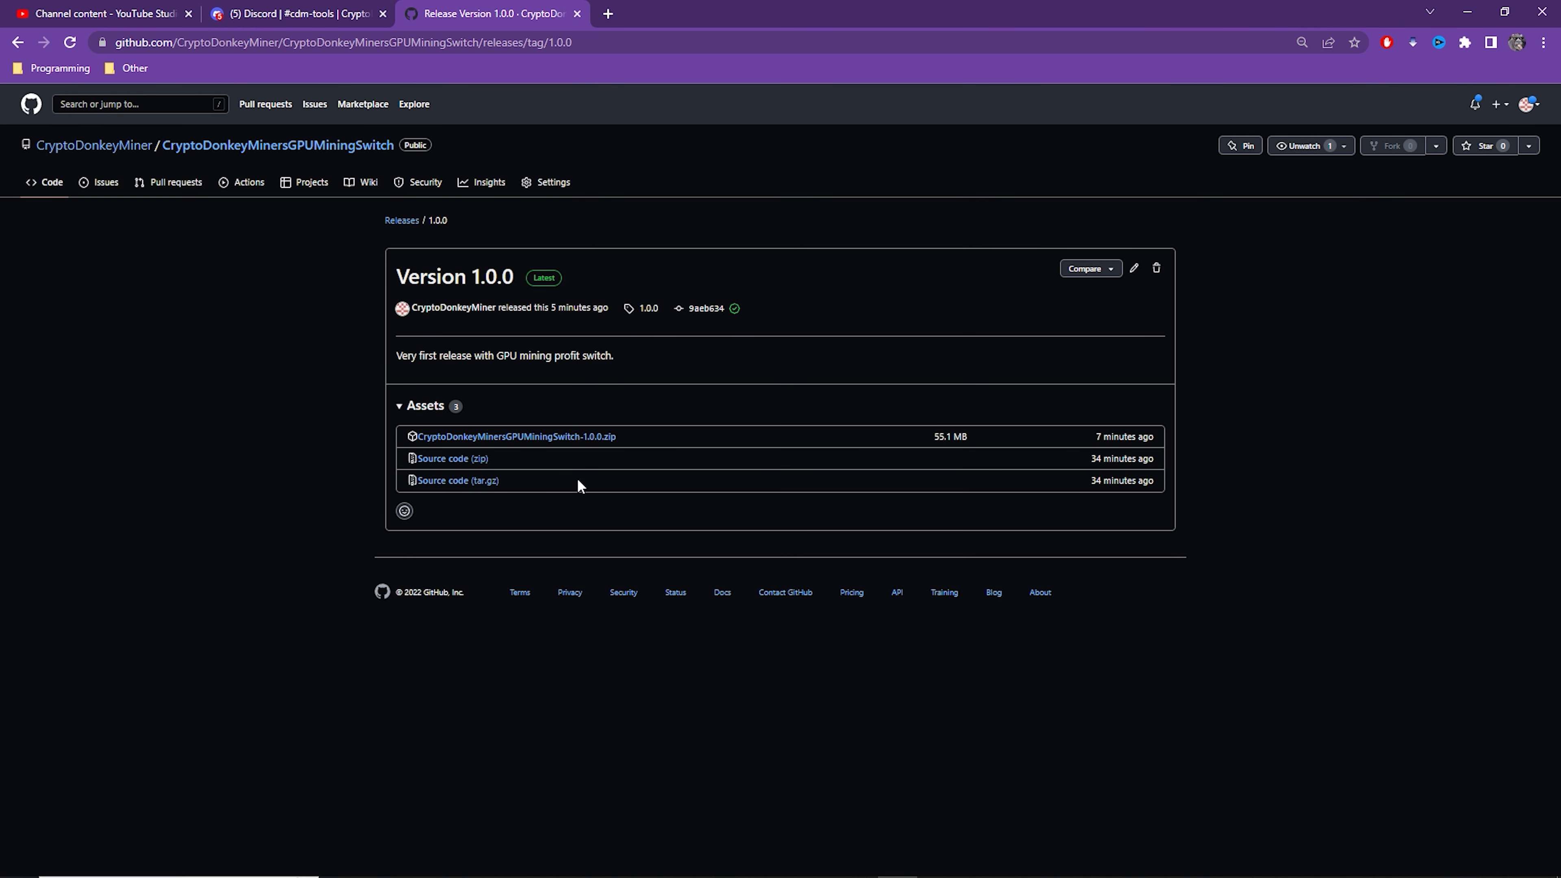
click(513, 436)
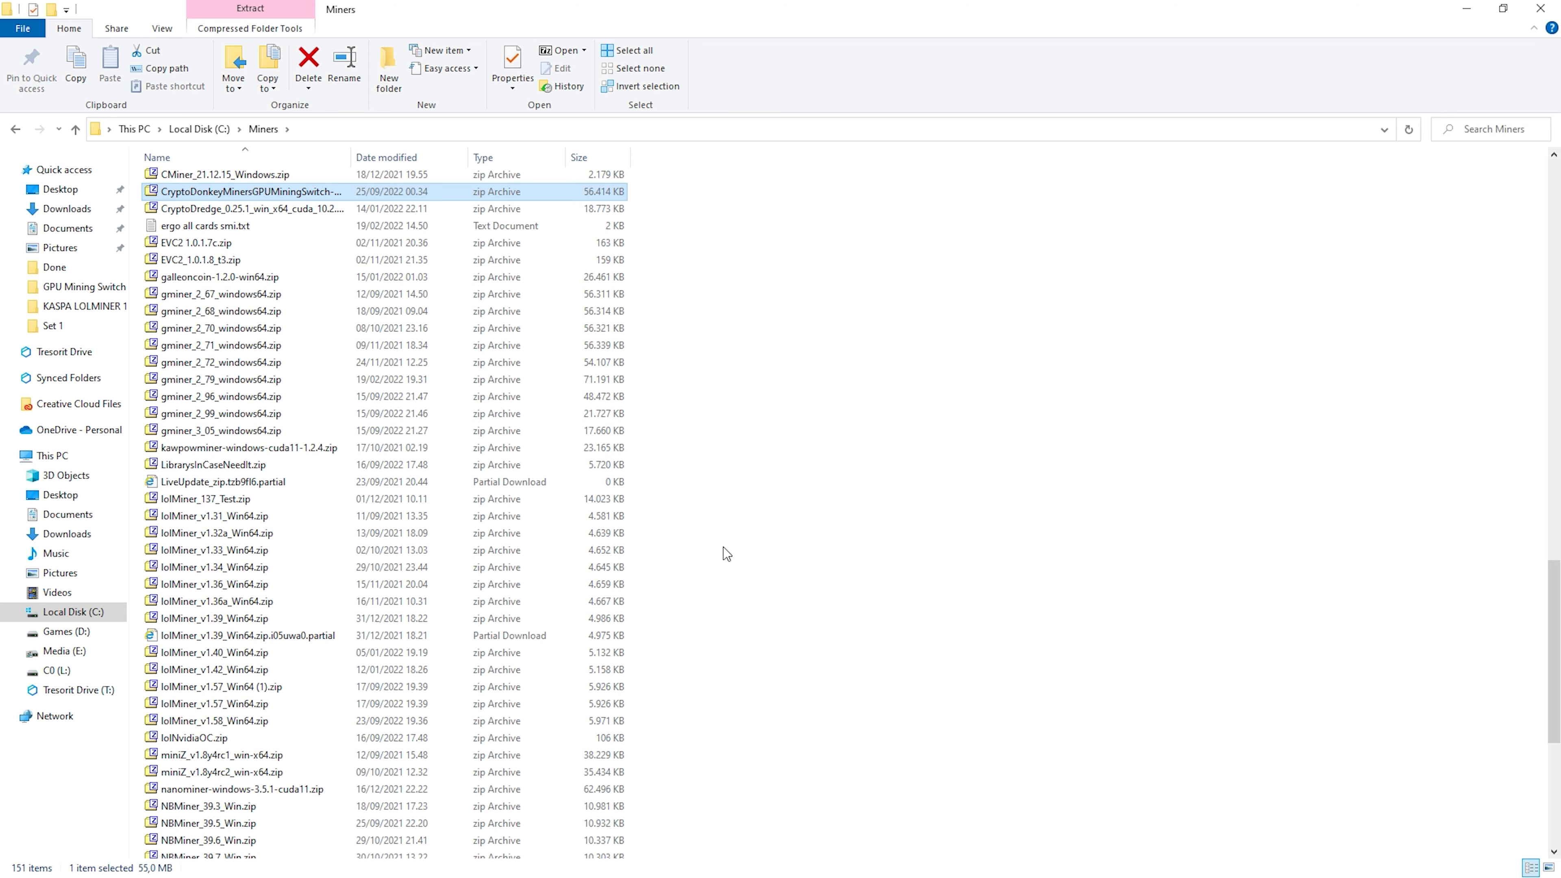
Extract the 1.0.0 zip in the Miners folder and launch GpuMiningSwitcher.exe from it.
right_click(249, 191)
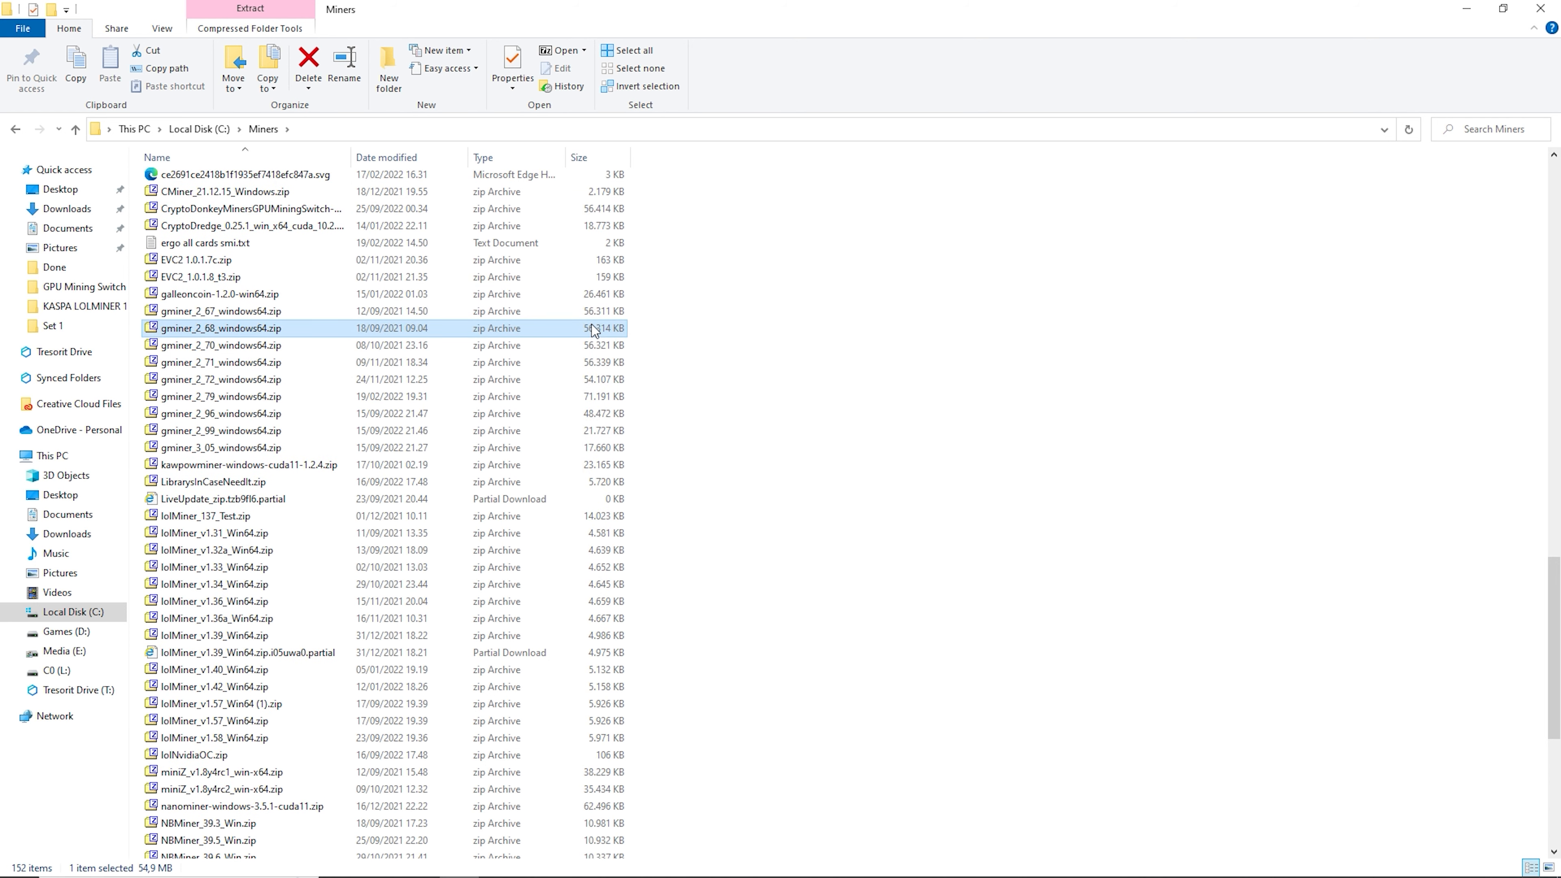
double_click(251, 209)
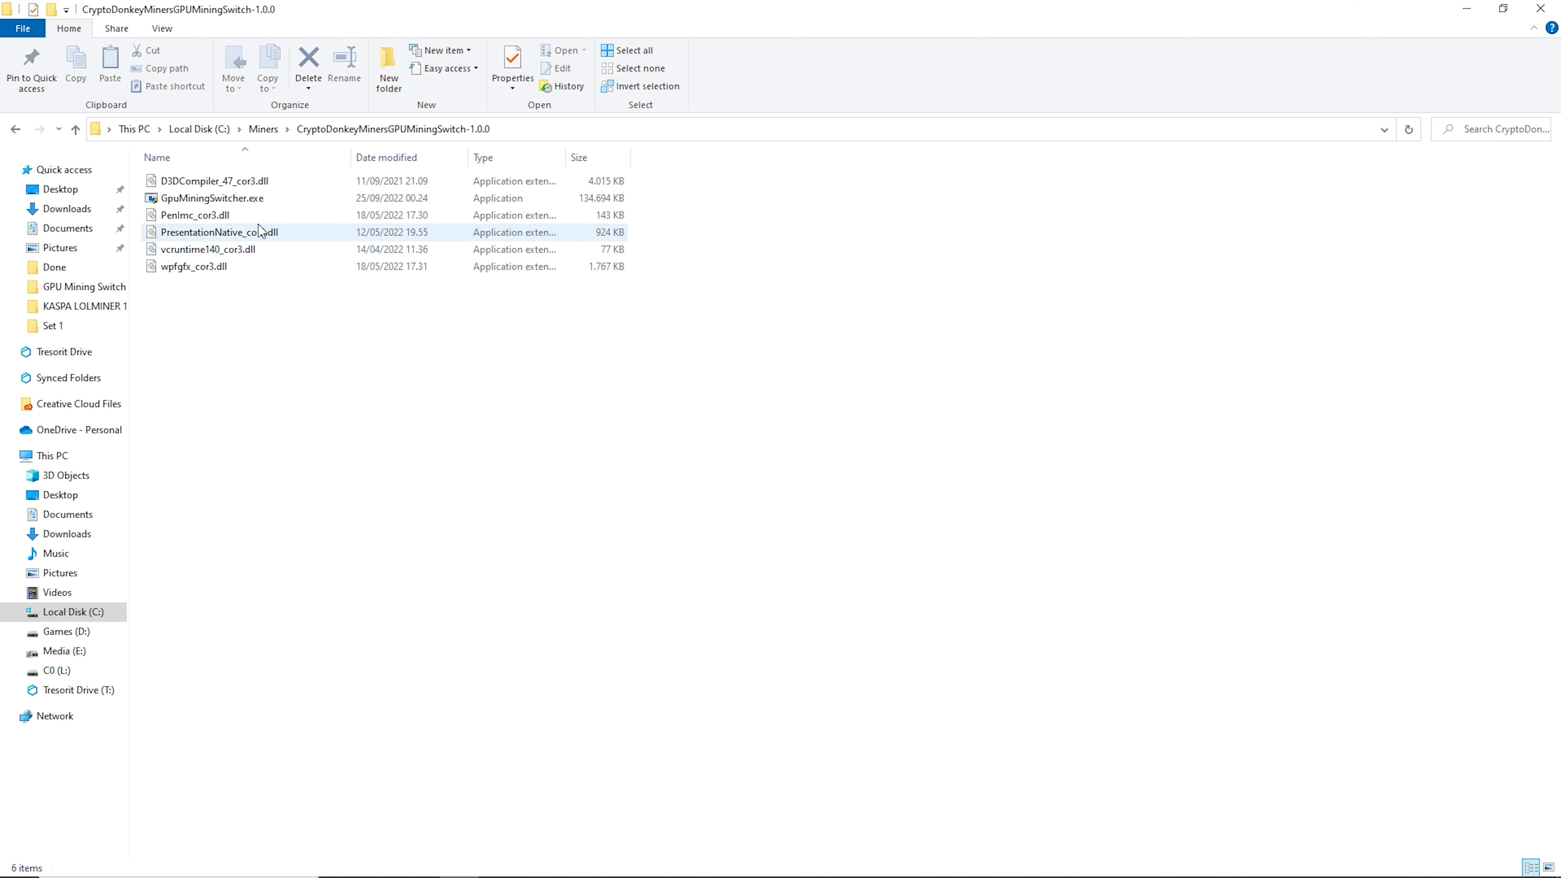
click(209, 197)
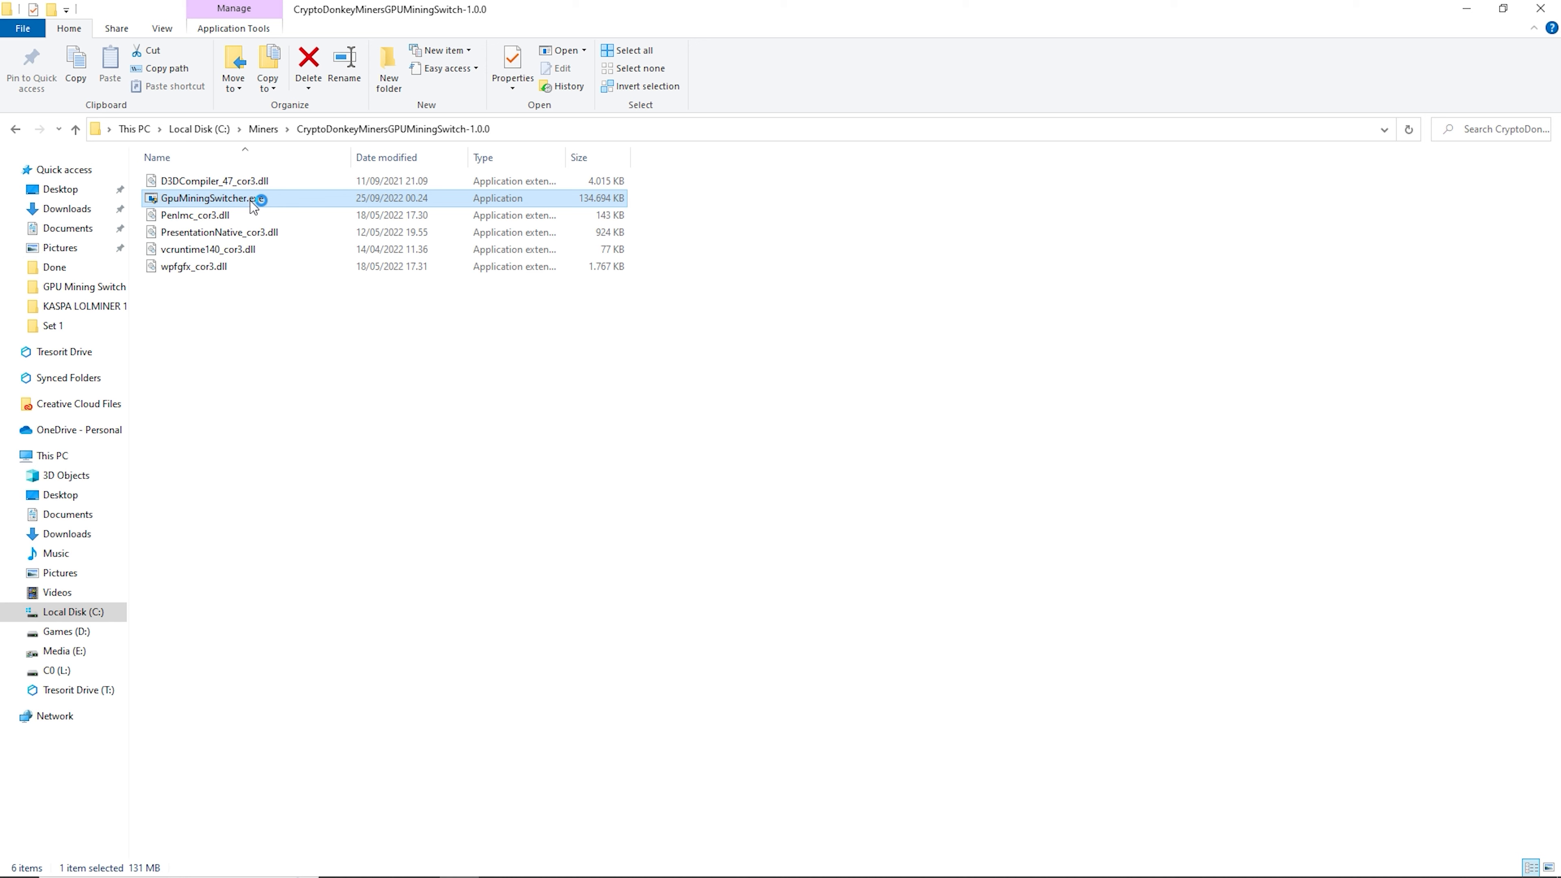
double_click(195, 199)
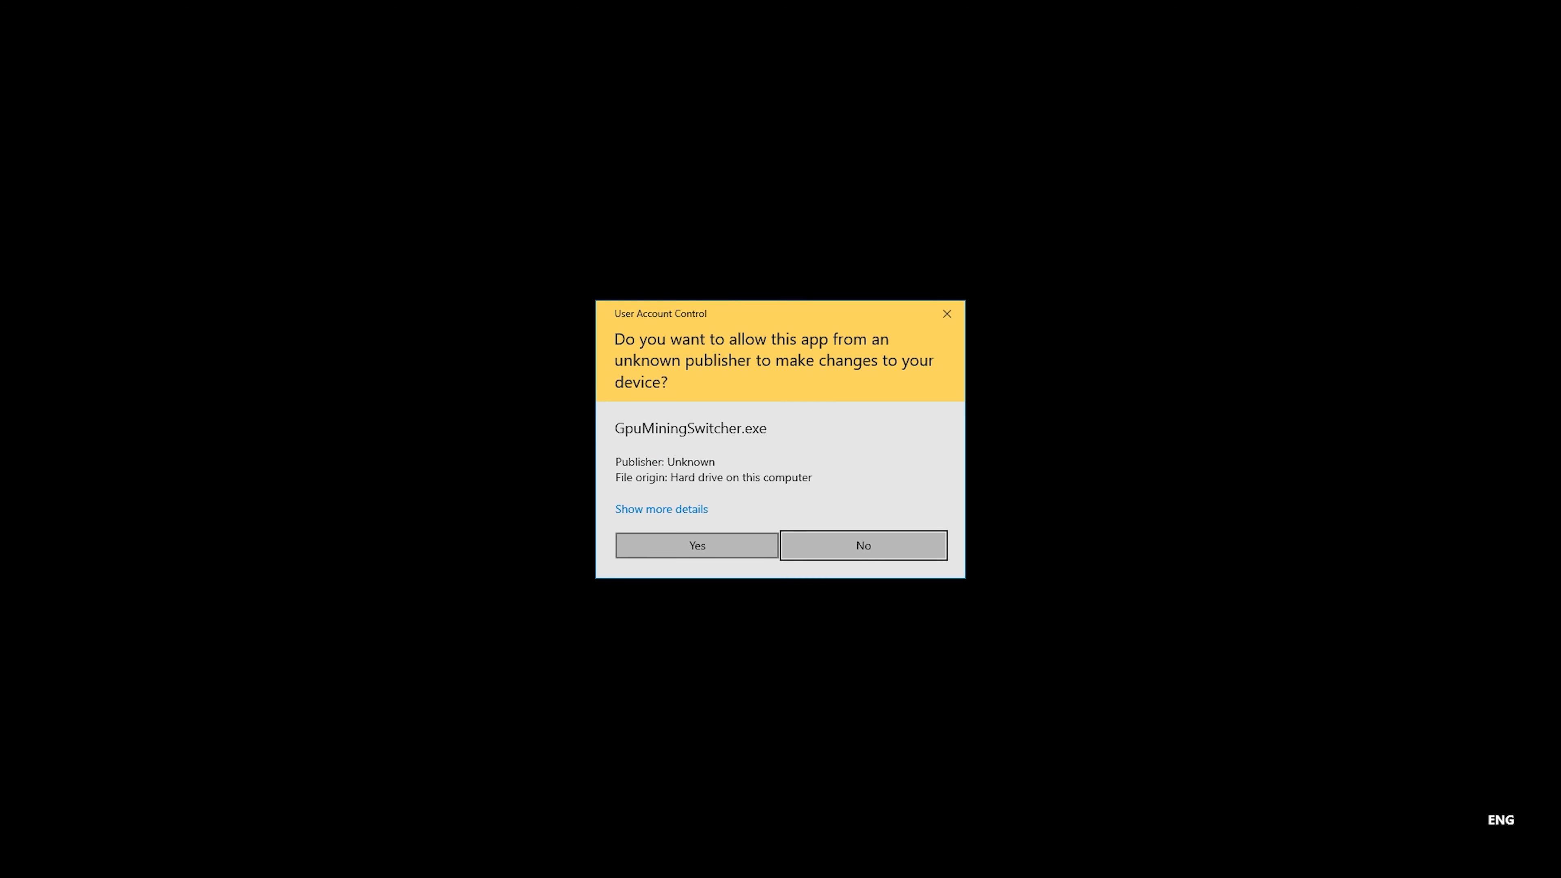
Allow admin rights, then set kWh cost 0.1 and check delay 30 minutes.
click(696, 546)
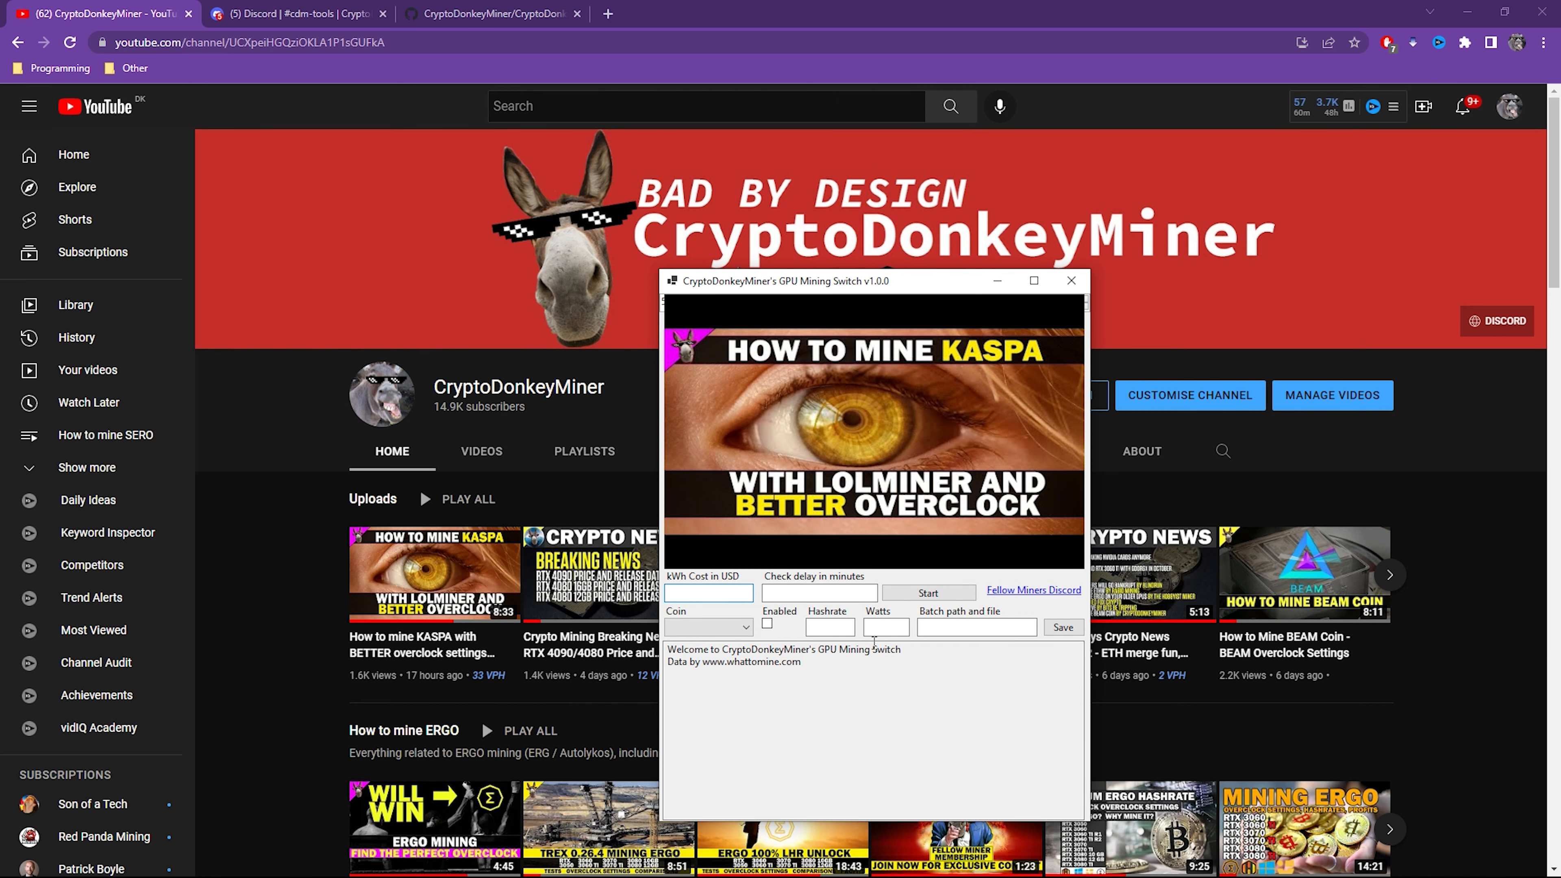
text(0)
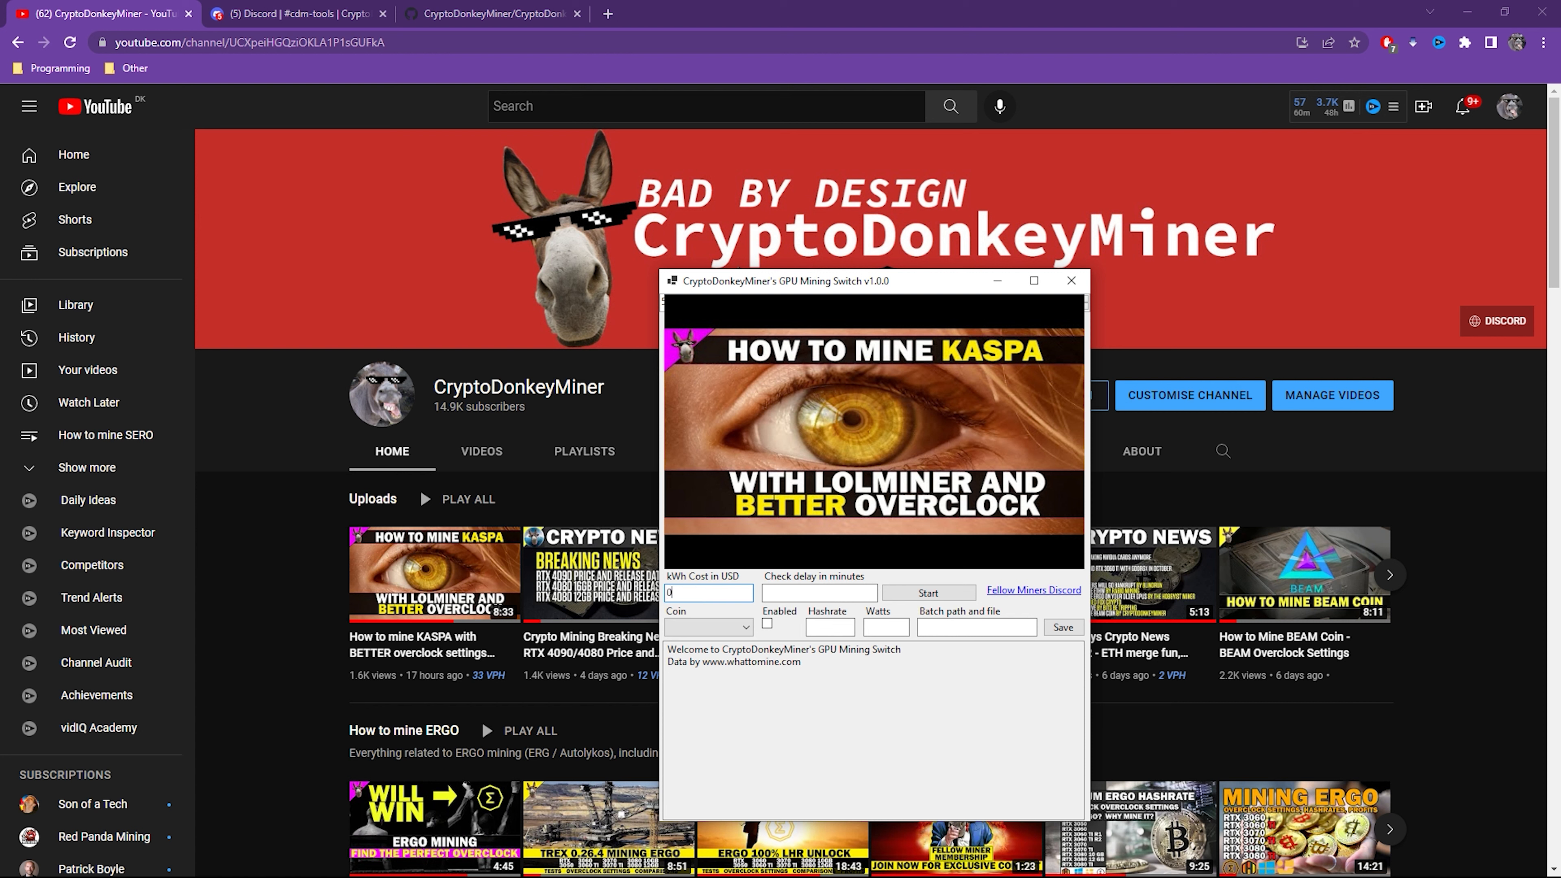
text(.1)
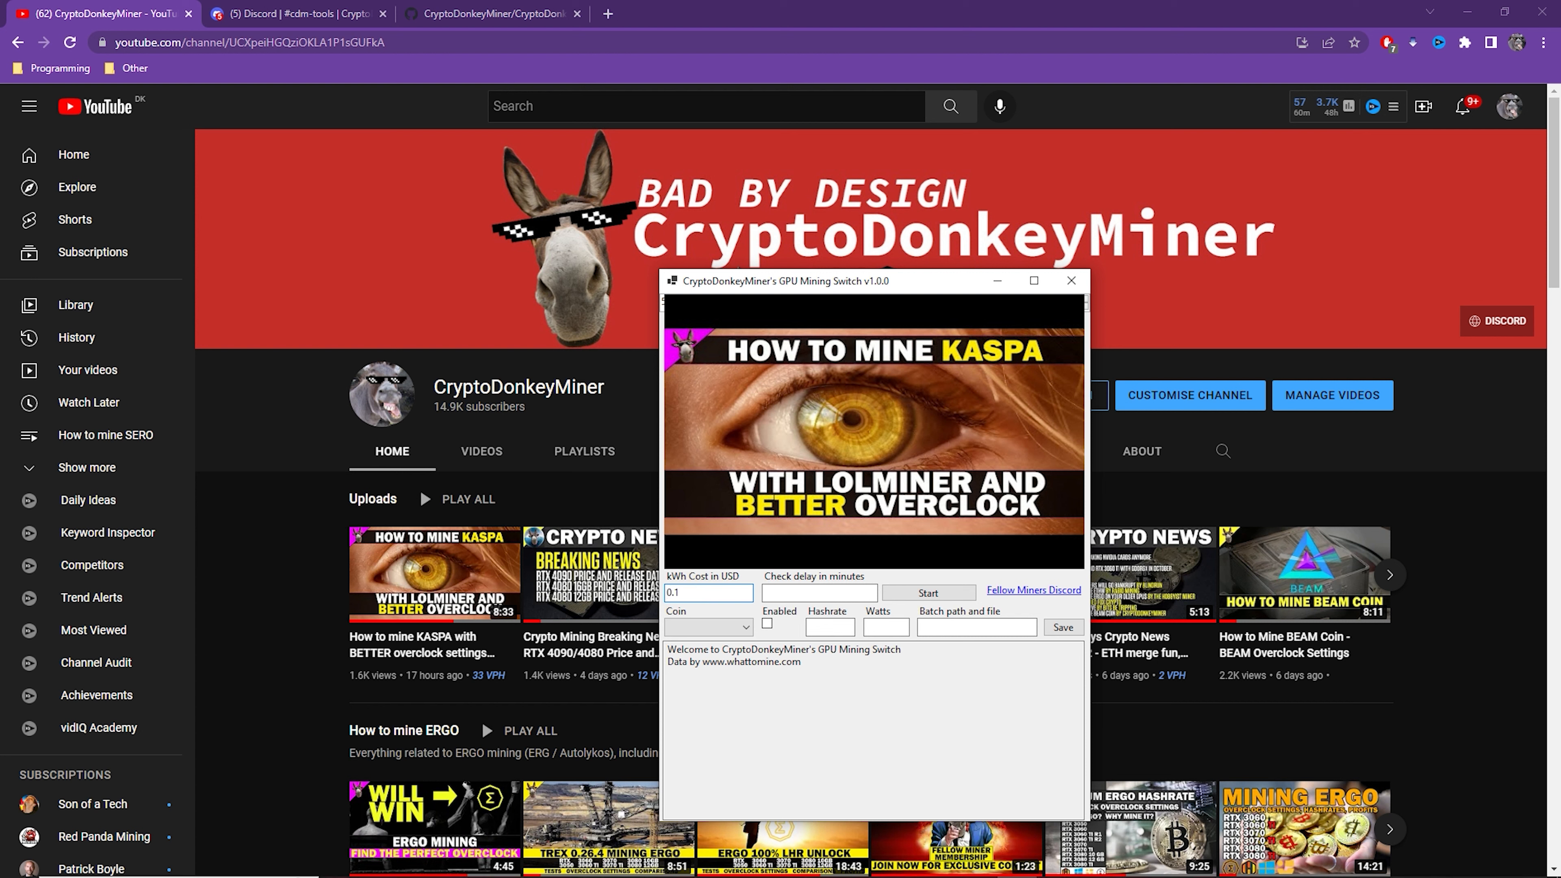
text(30)
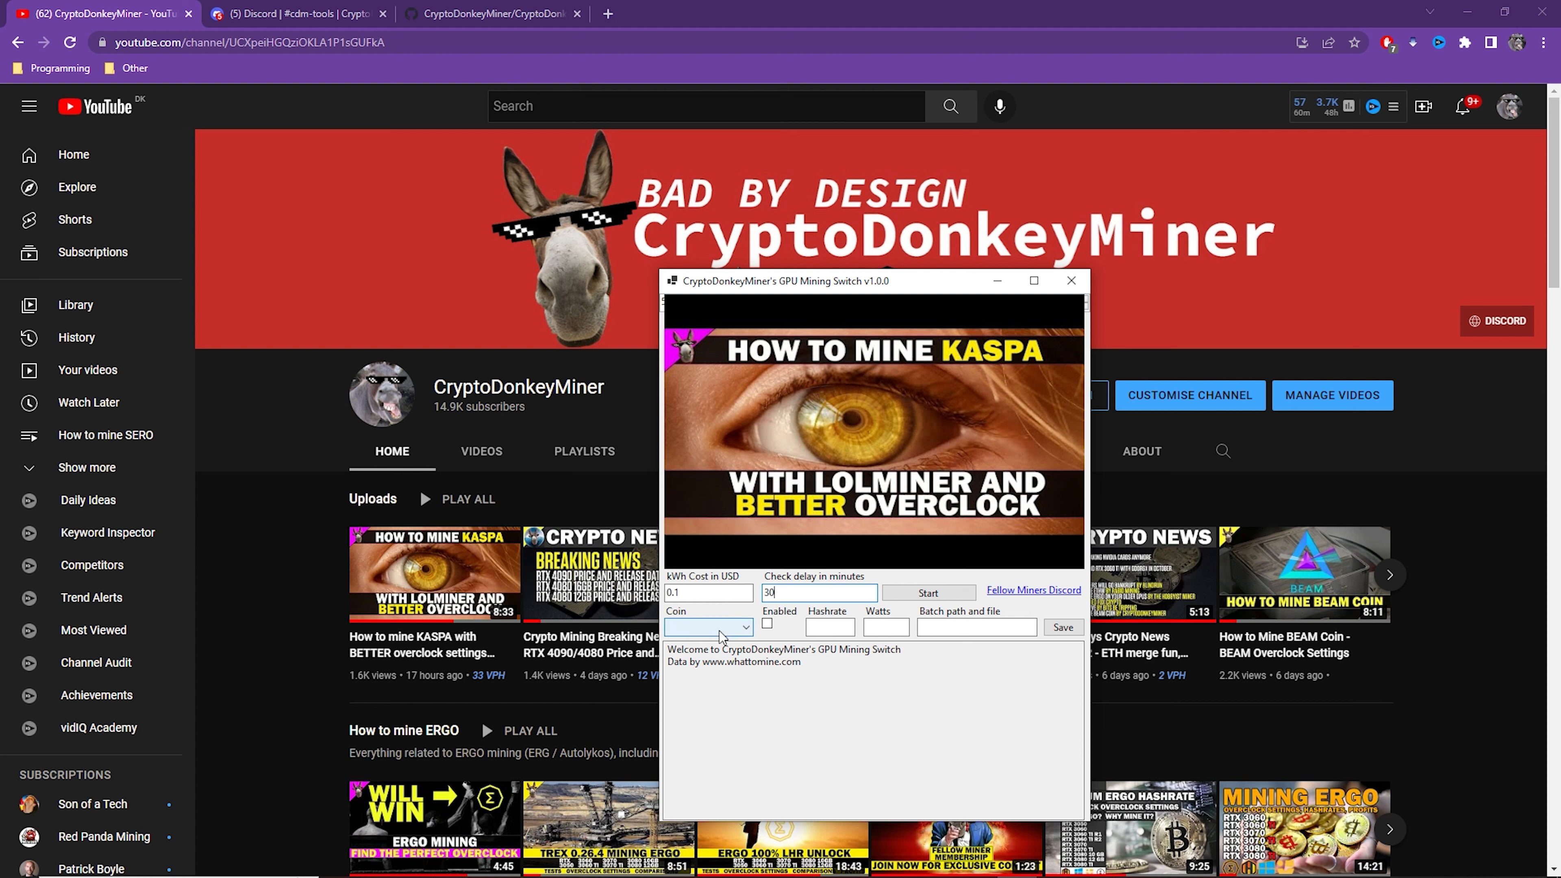
Save the ERGO coin entry with hashrate 115, watts 100 and its batch file.
click(708, 626)
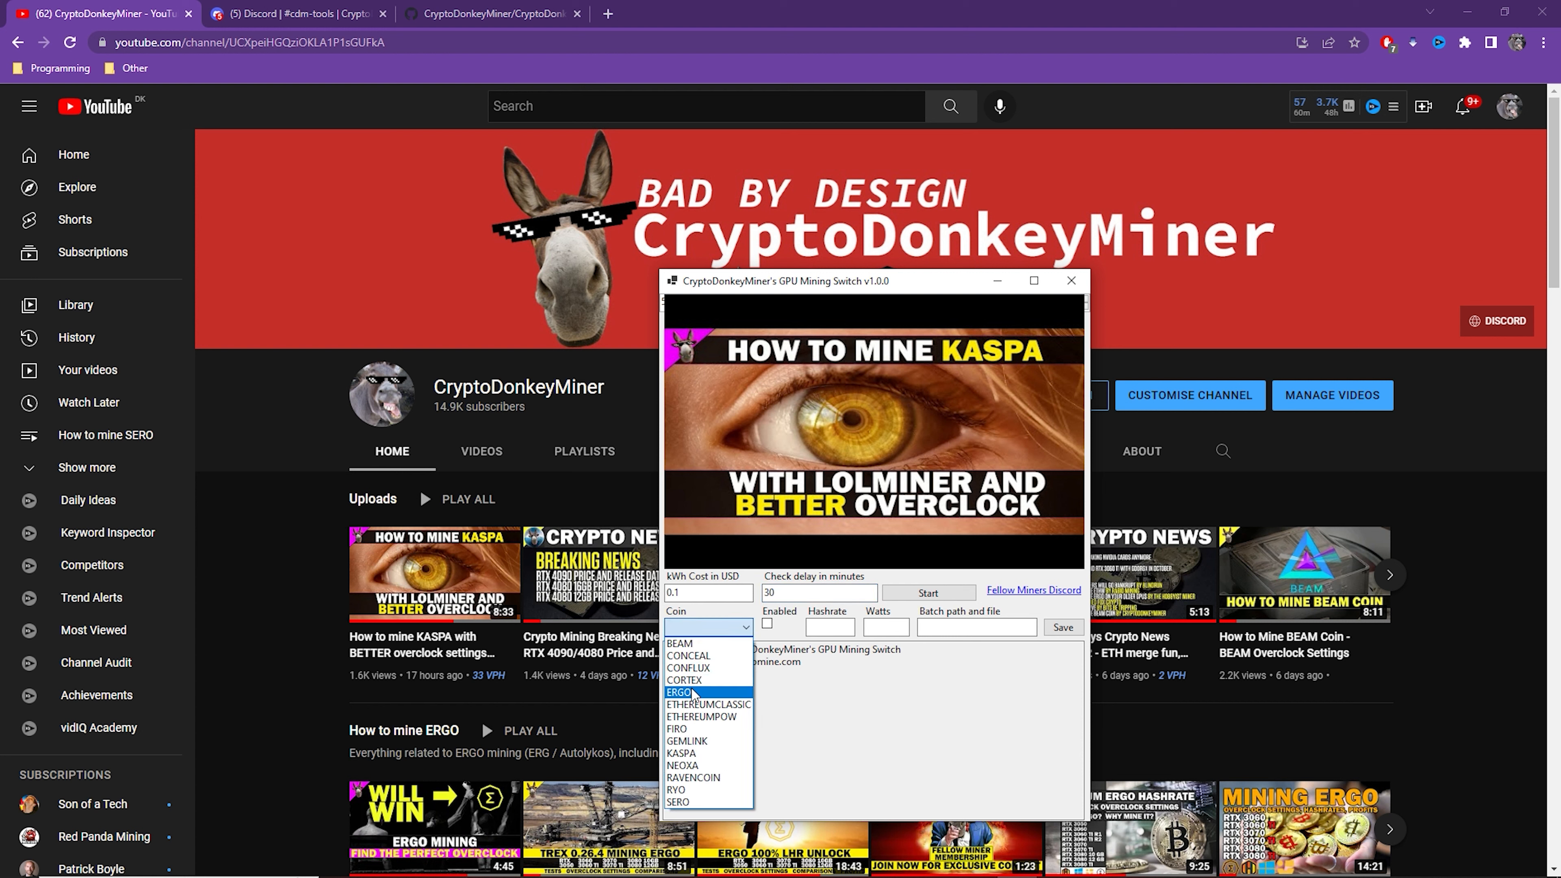
click(679, 691)
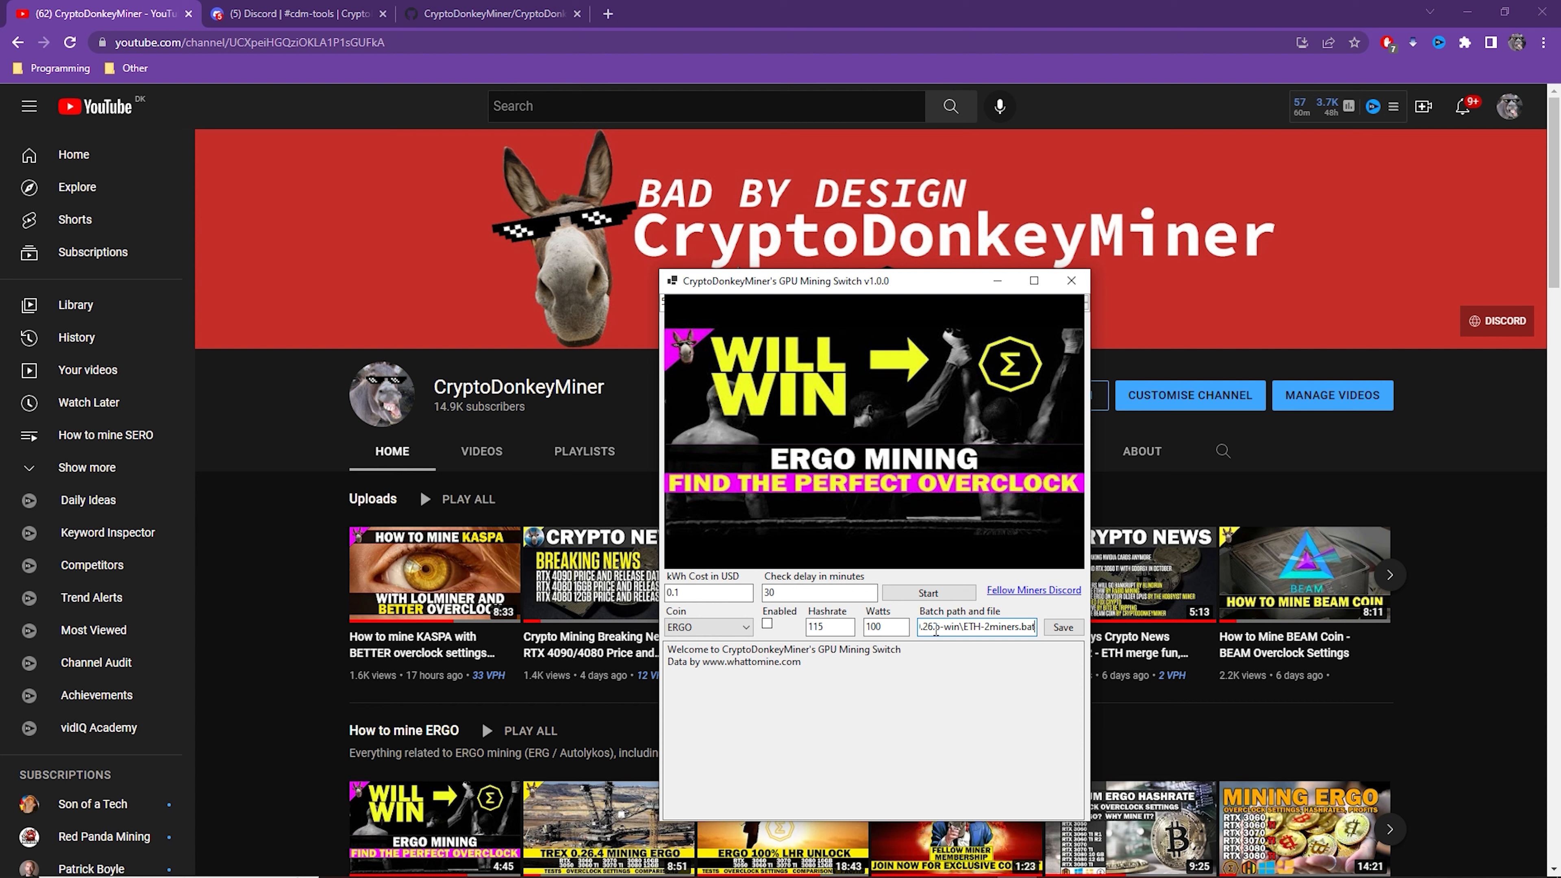
click(1062, 627)
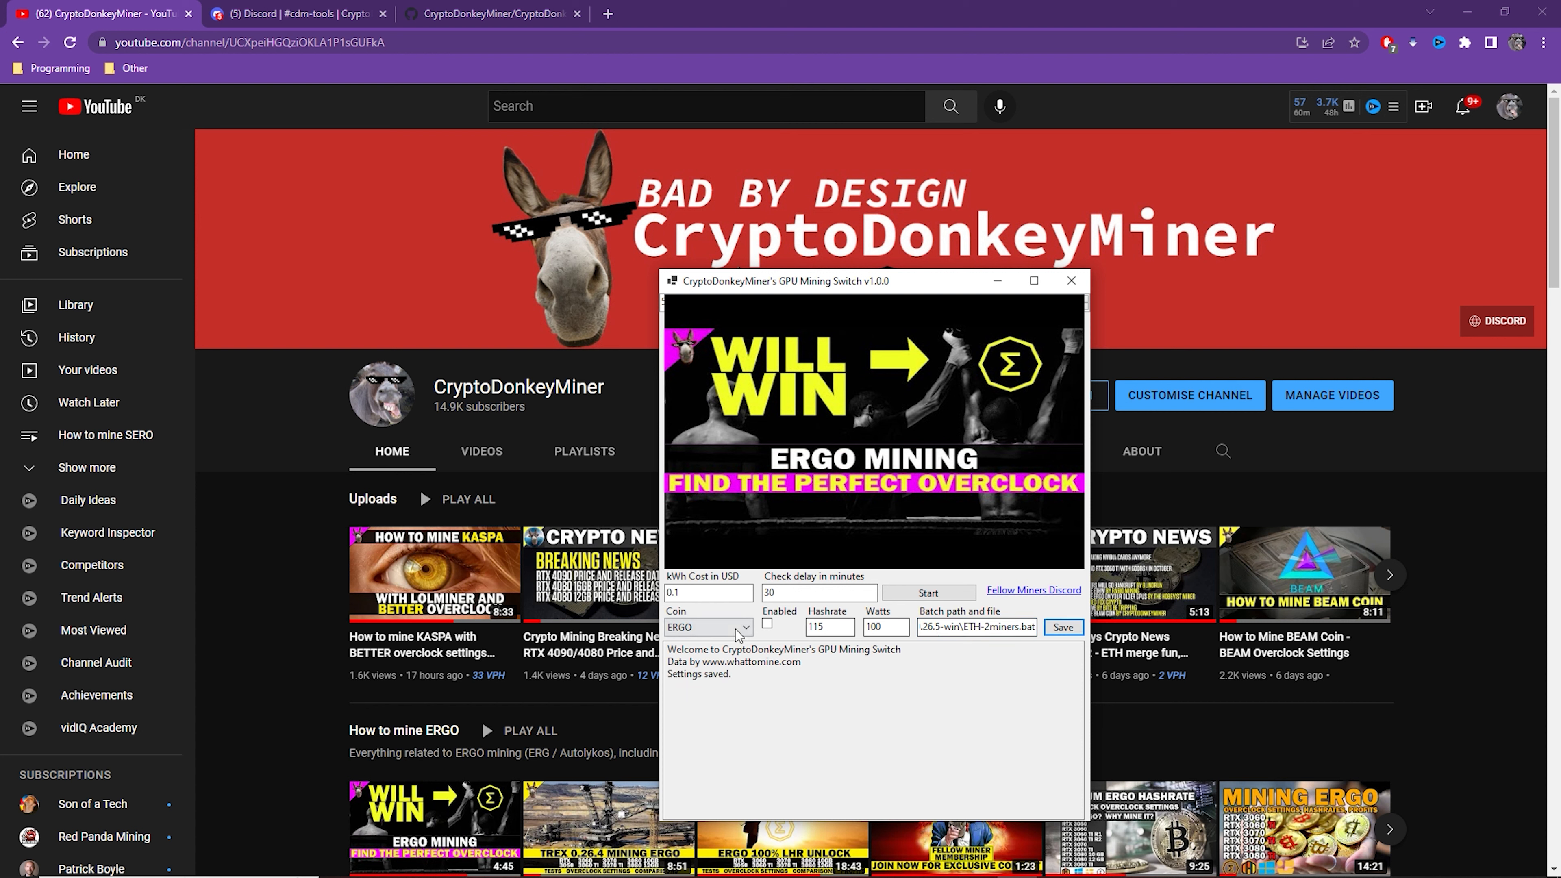
click(744, 627)
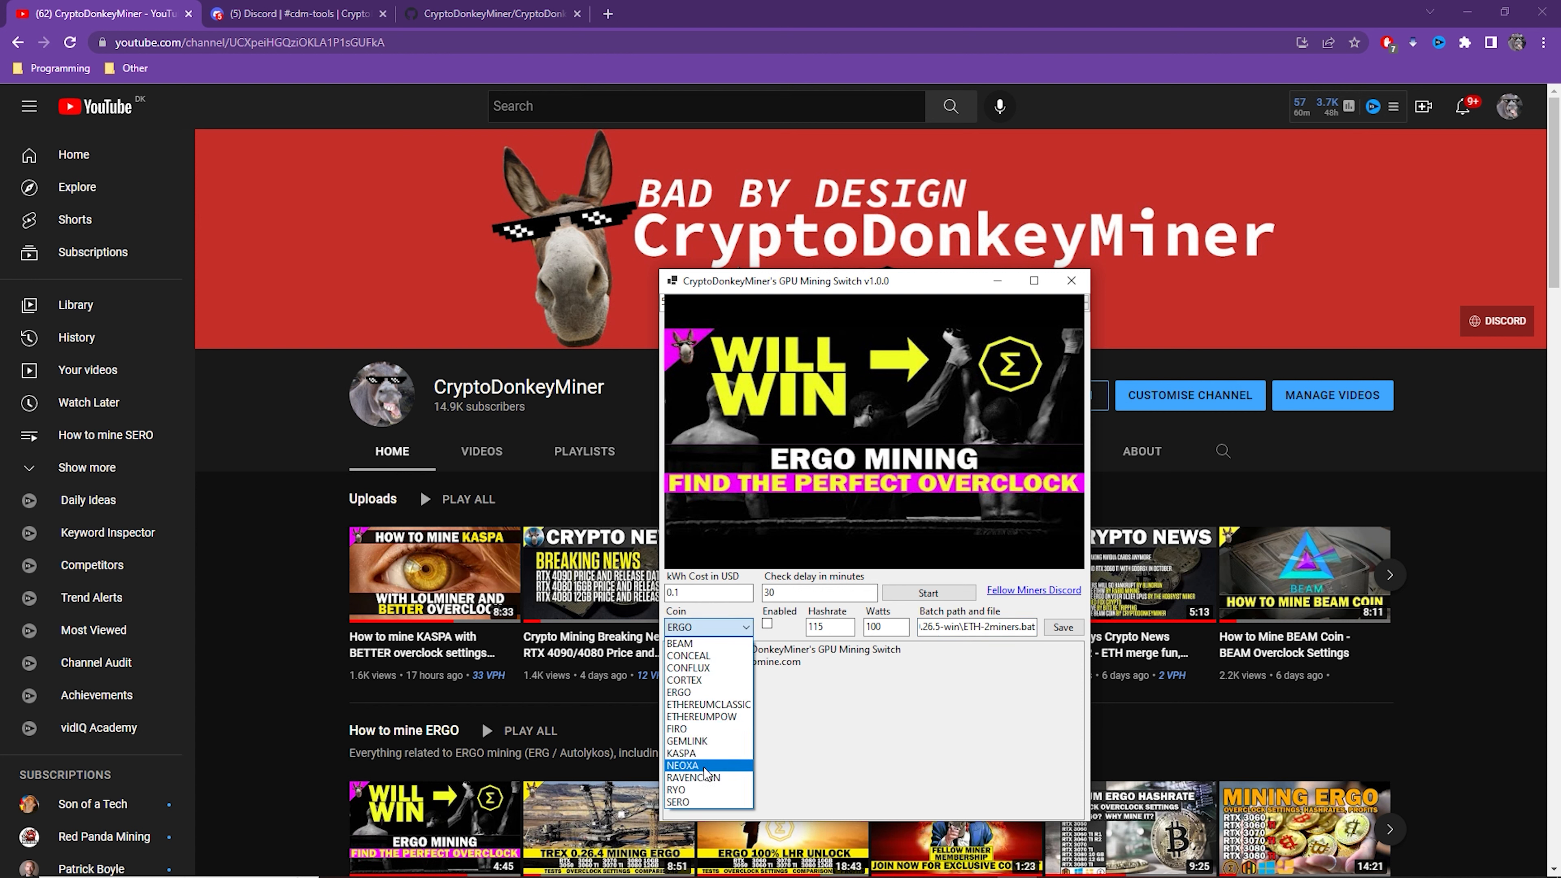
Save an enabled KASPA entry with hashrate 600, watts 100 and its batch file path.
click(684, 752)
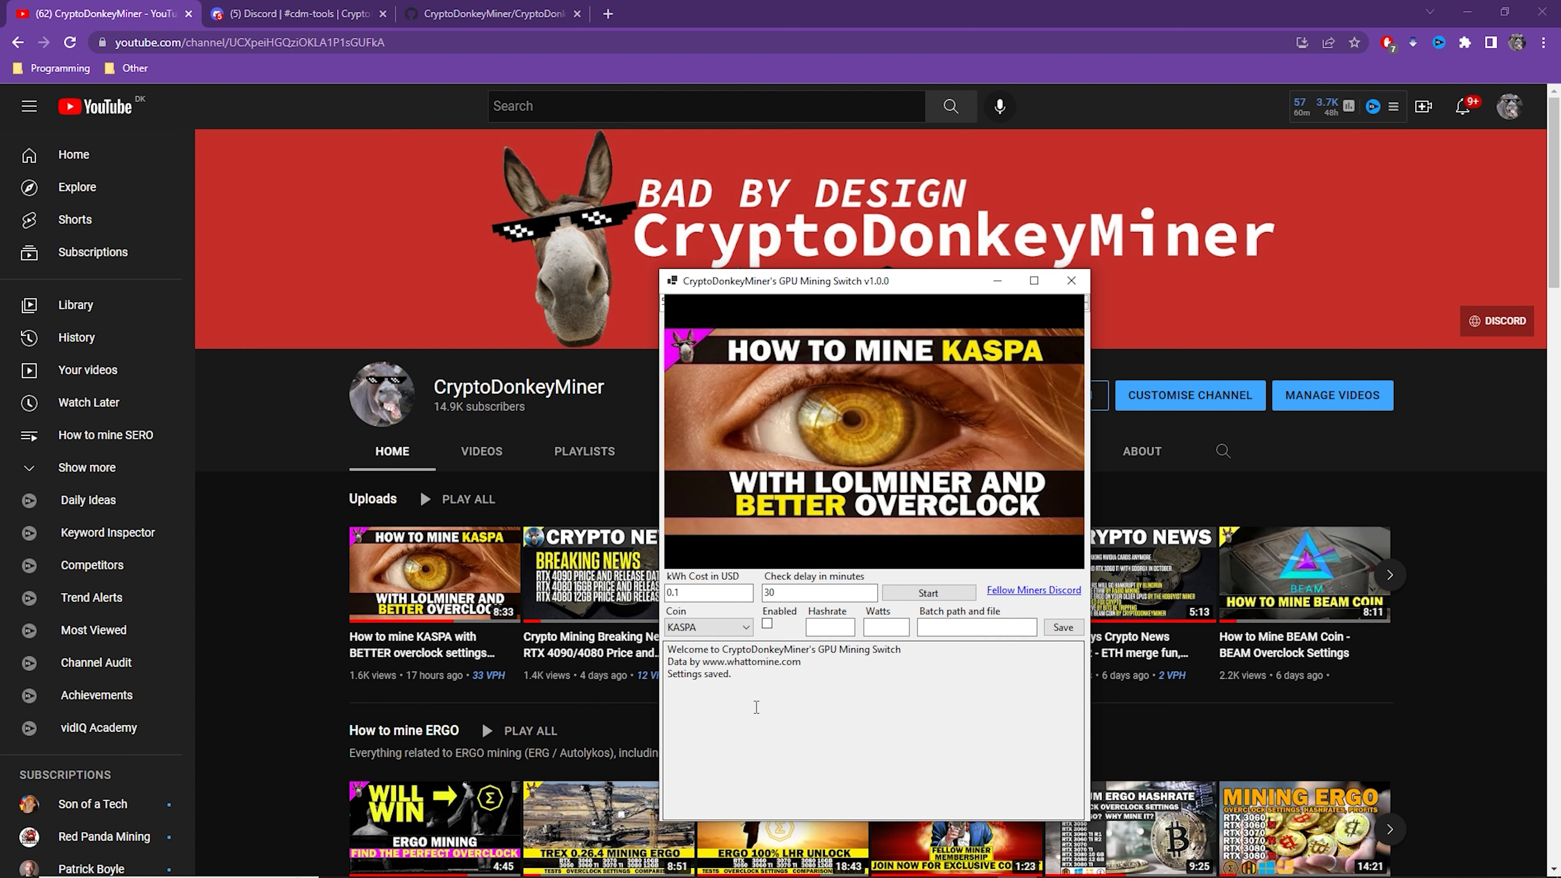
click(767, 624)
text(600)
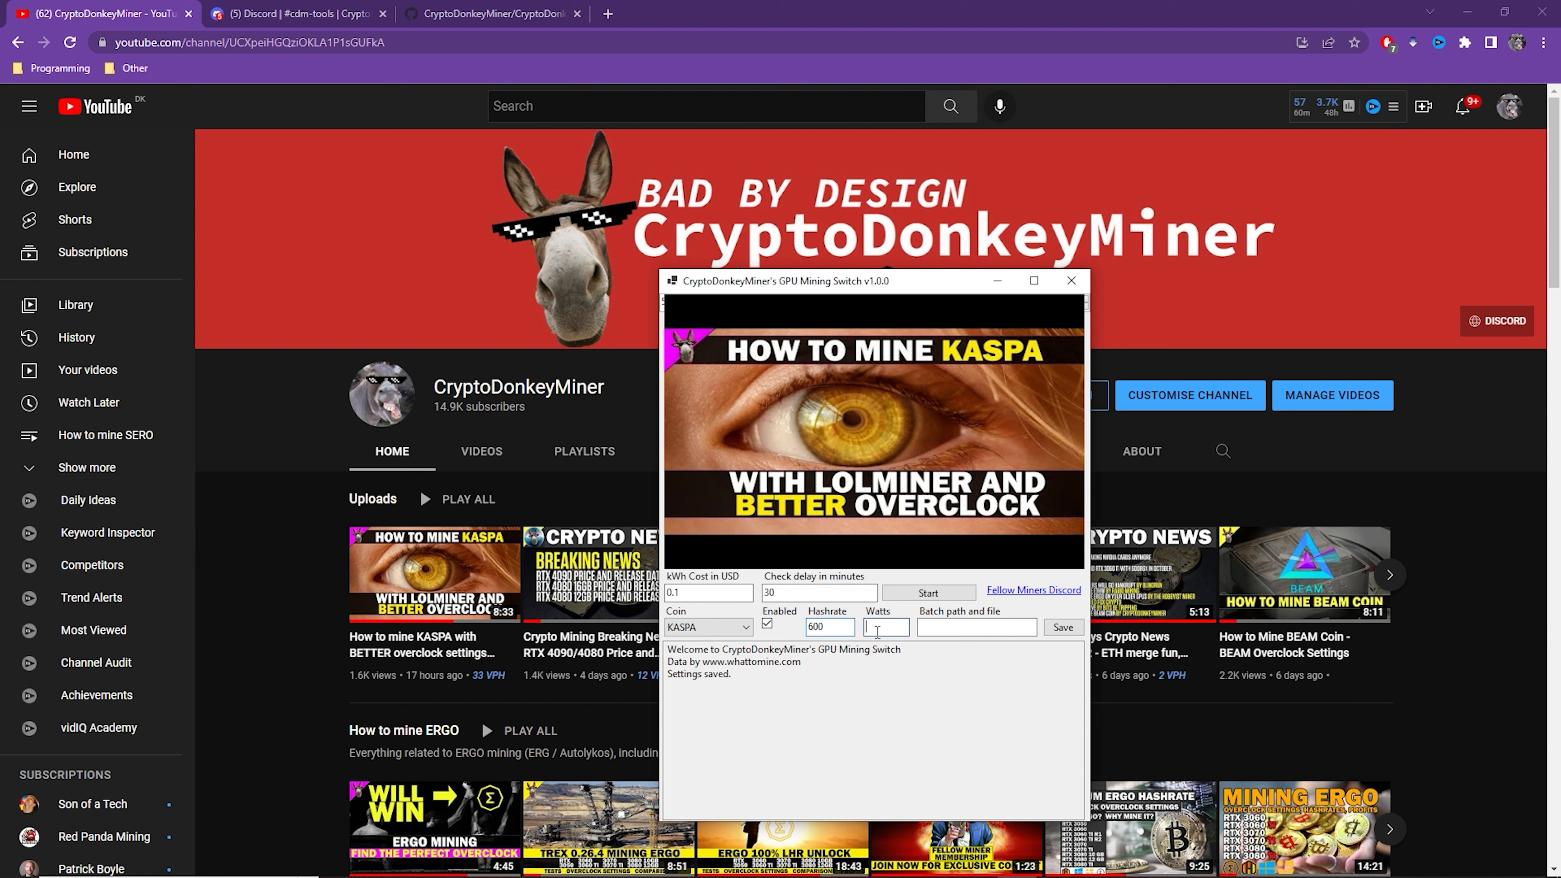
text(100)
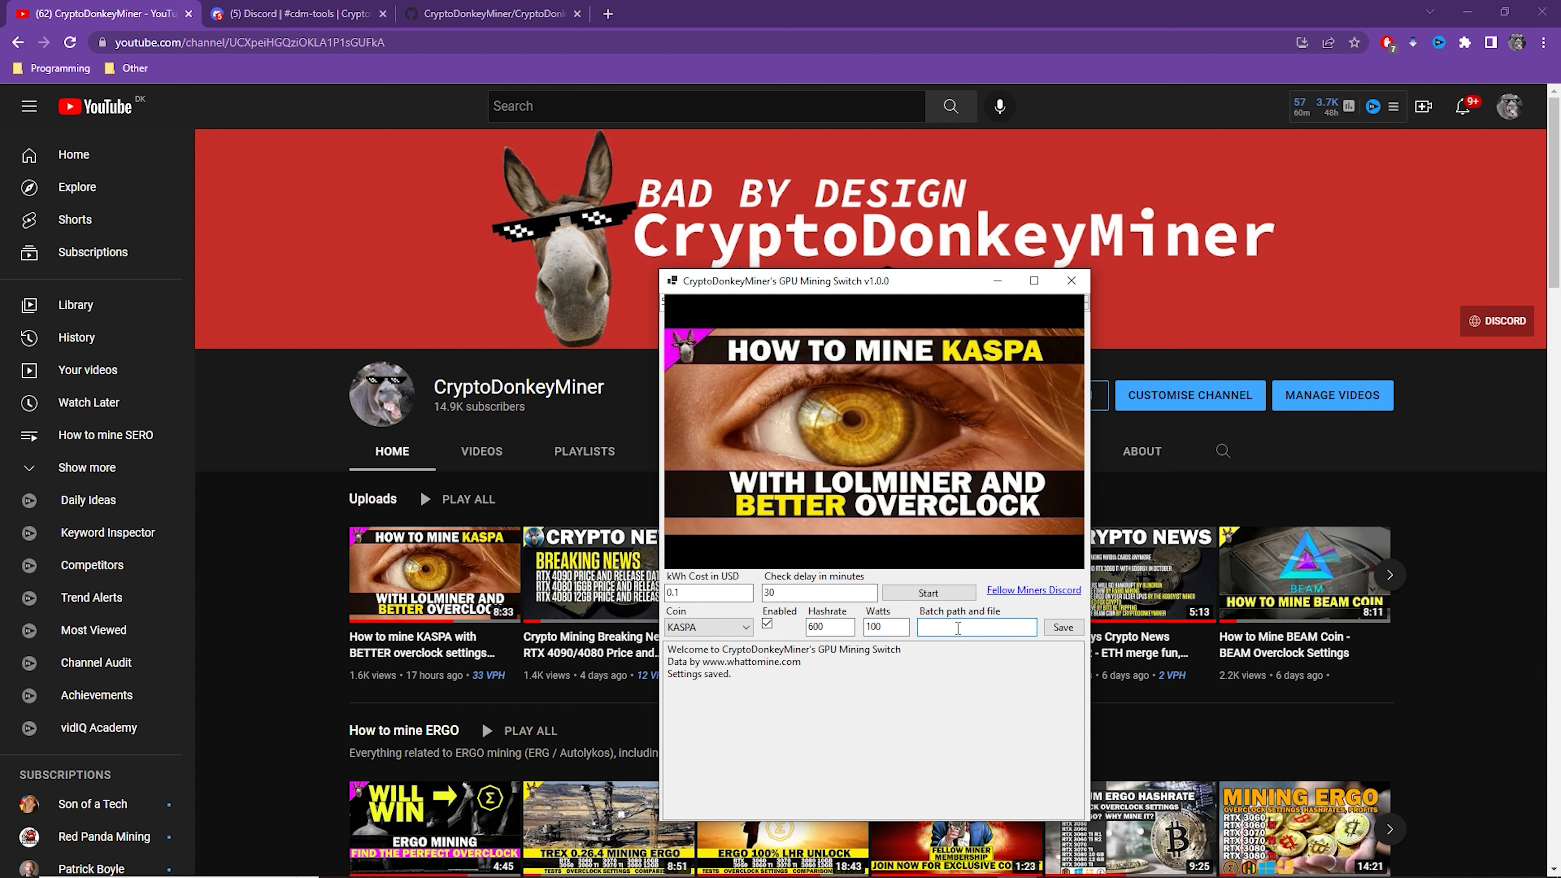
click(1061, 627)
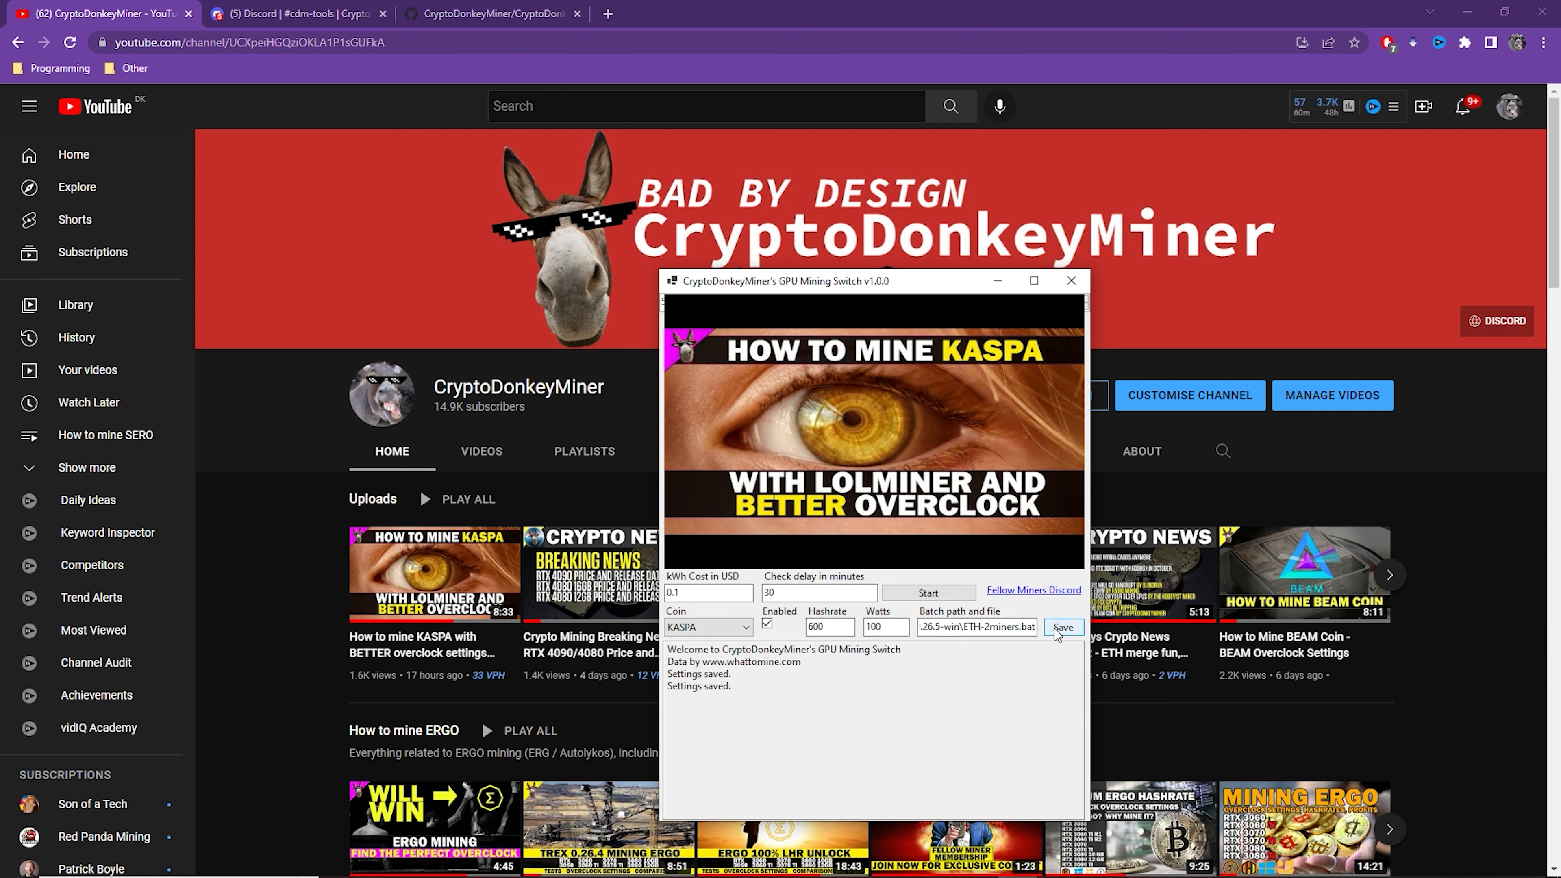
click(926, 592)
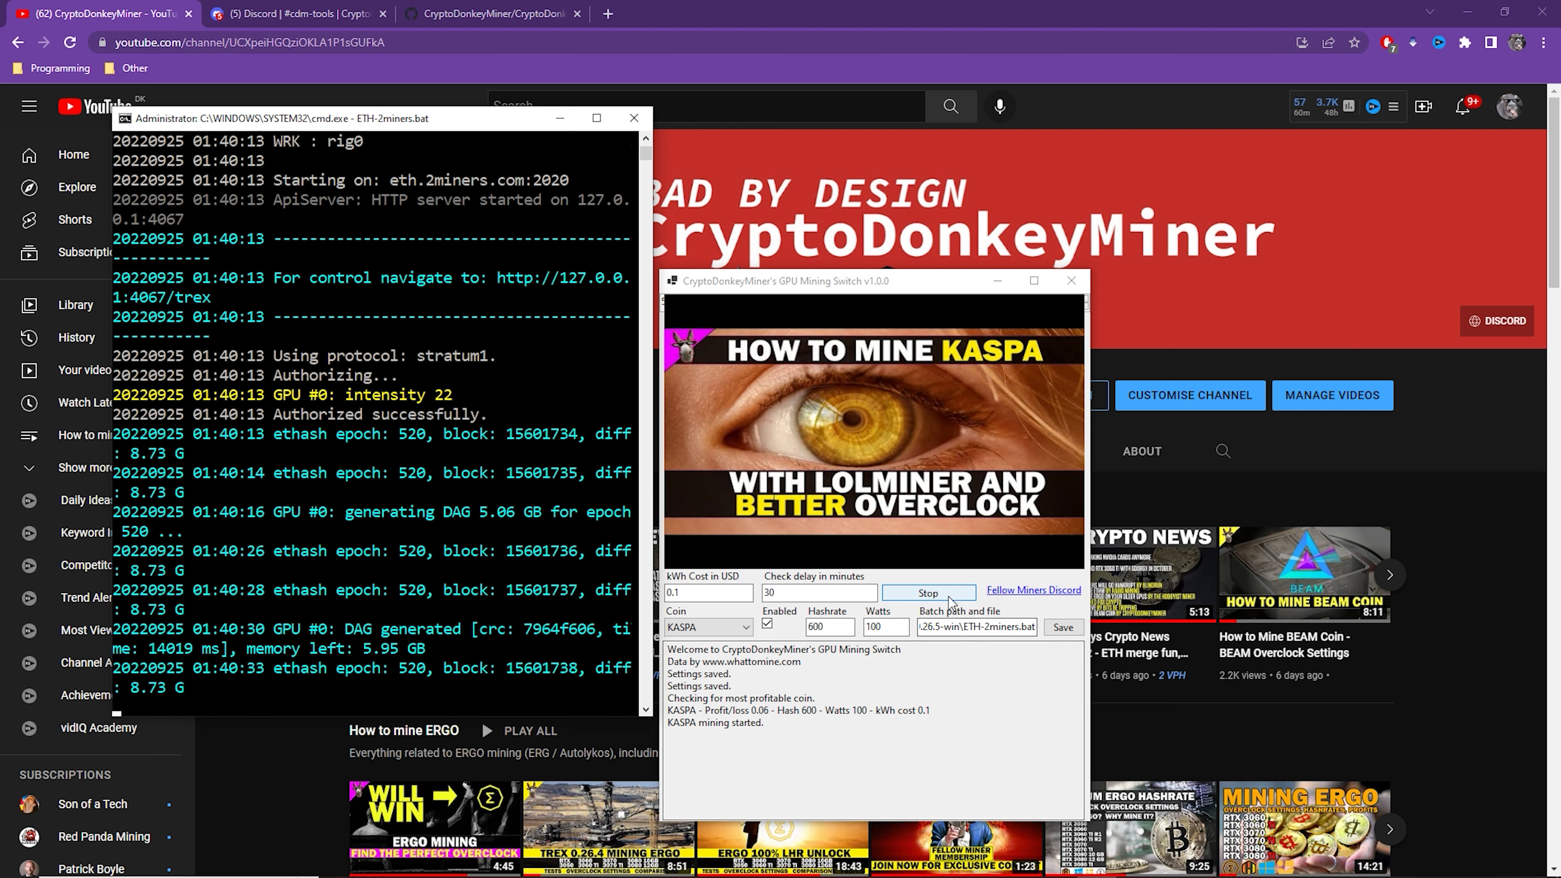
Start the switch mining, then stop the running KASPA miner.
click(928, 593)
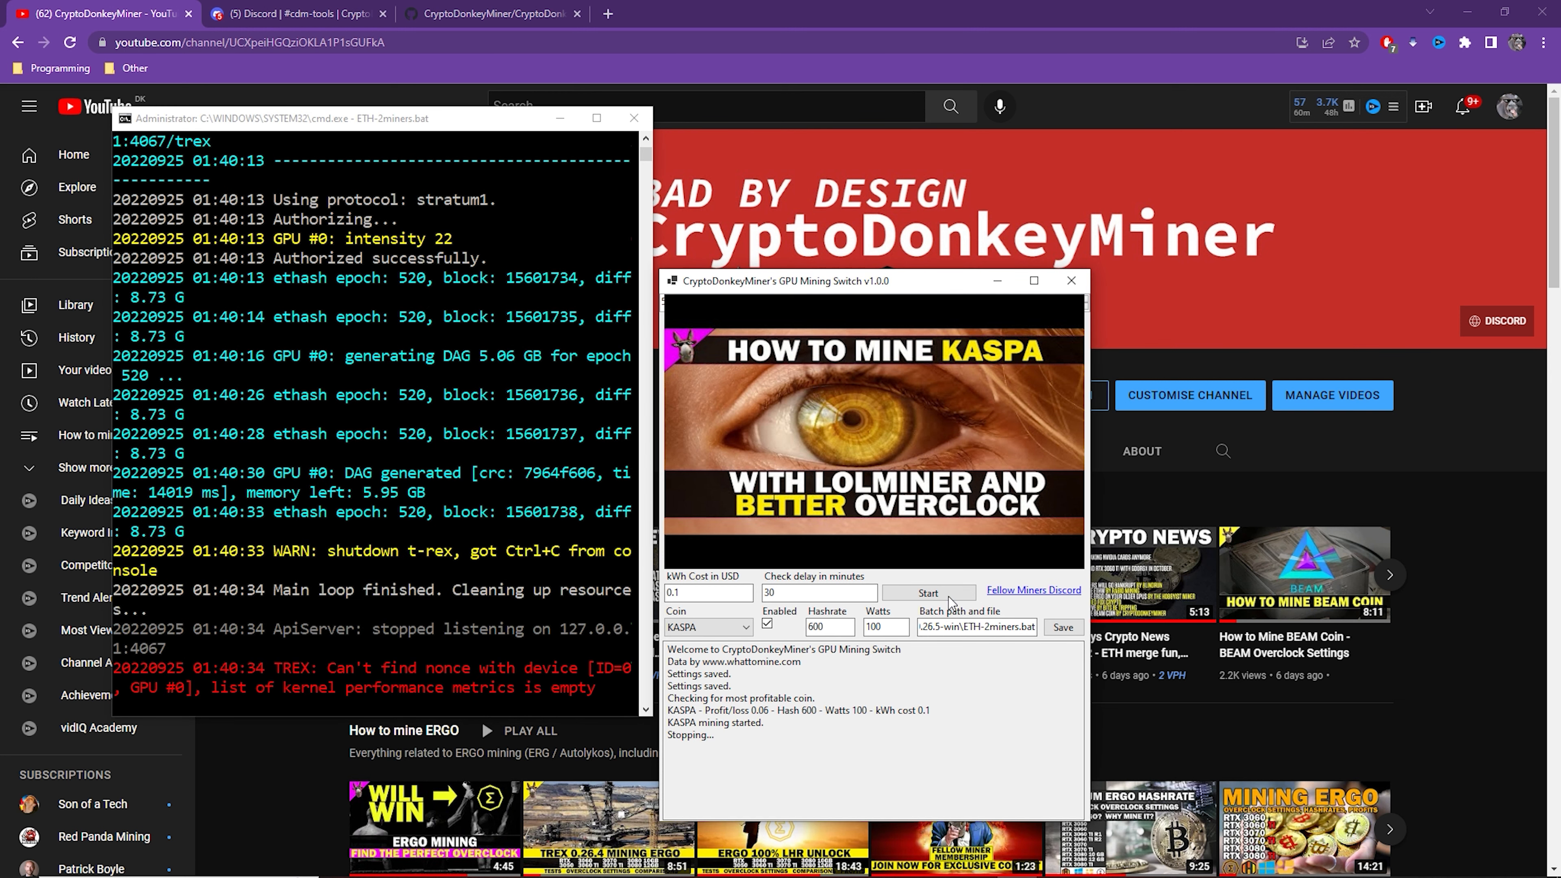
click(634, 117)
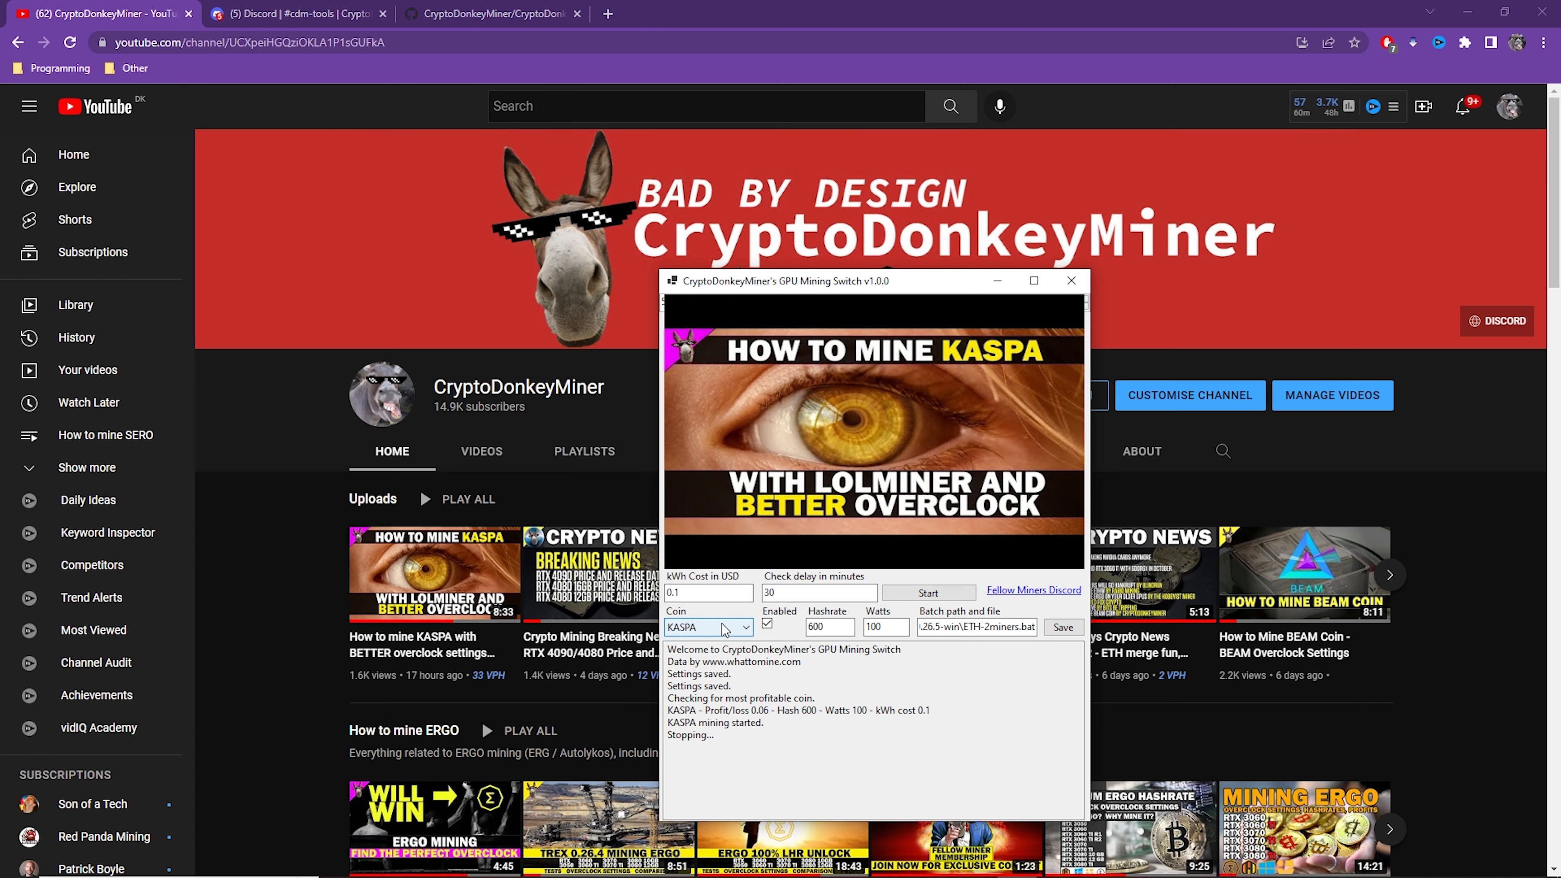
click(927, 593)
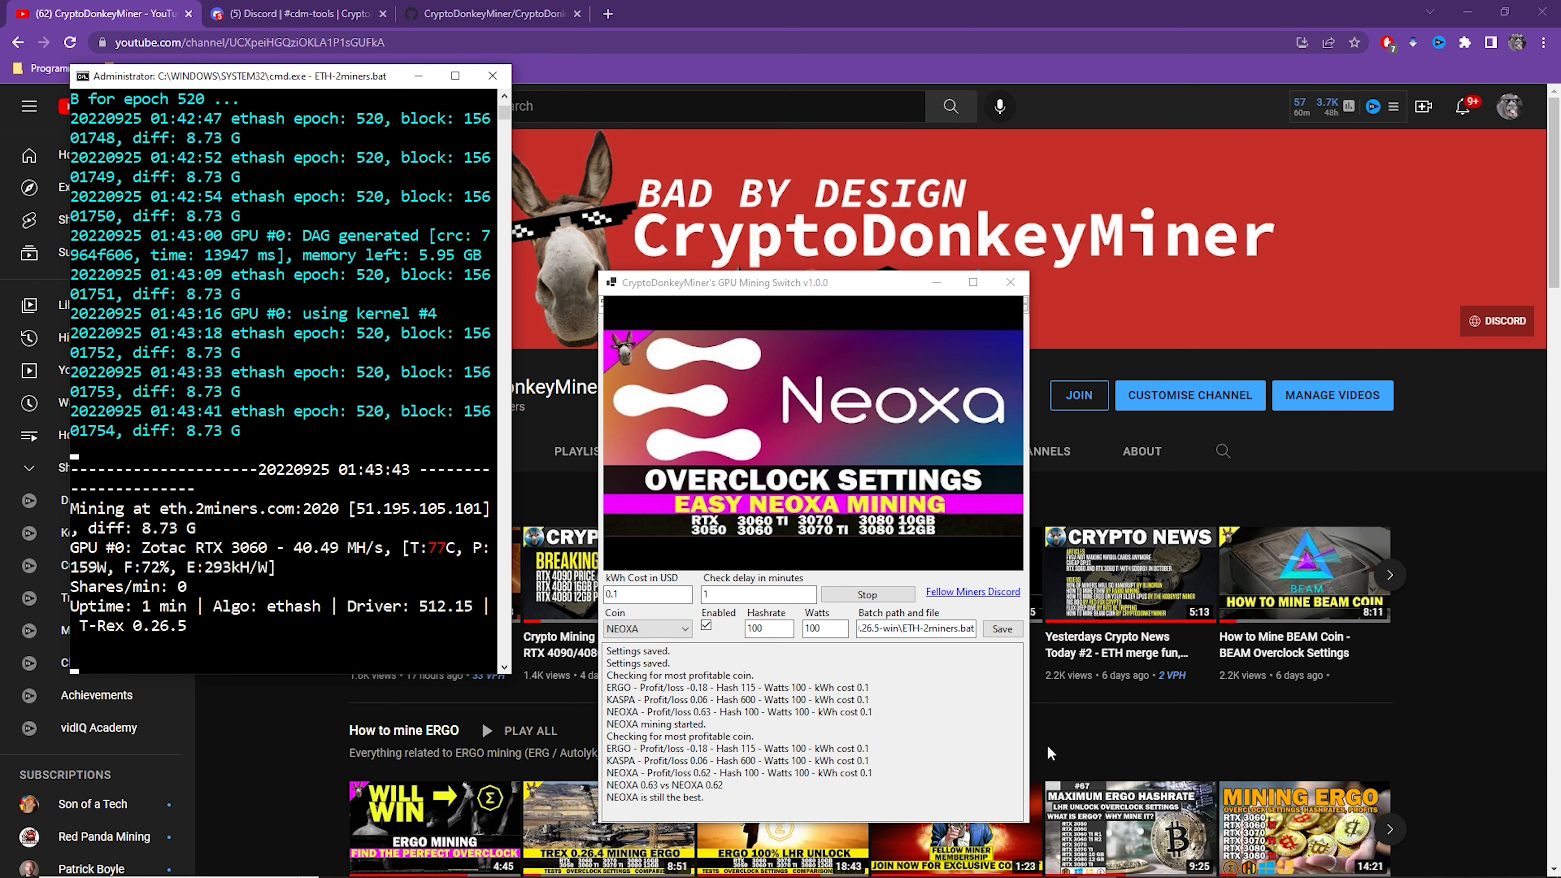
Stop the running NEOXA miner and return to the project's GitHub repository page.
click(864, 594)
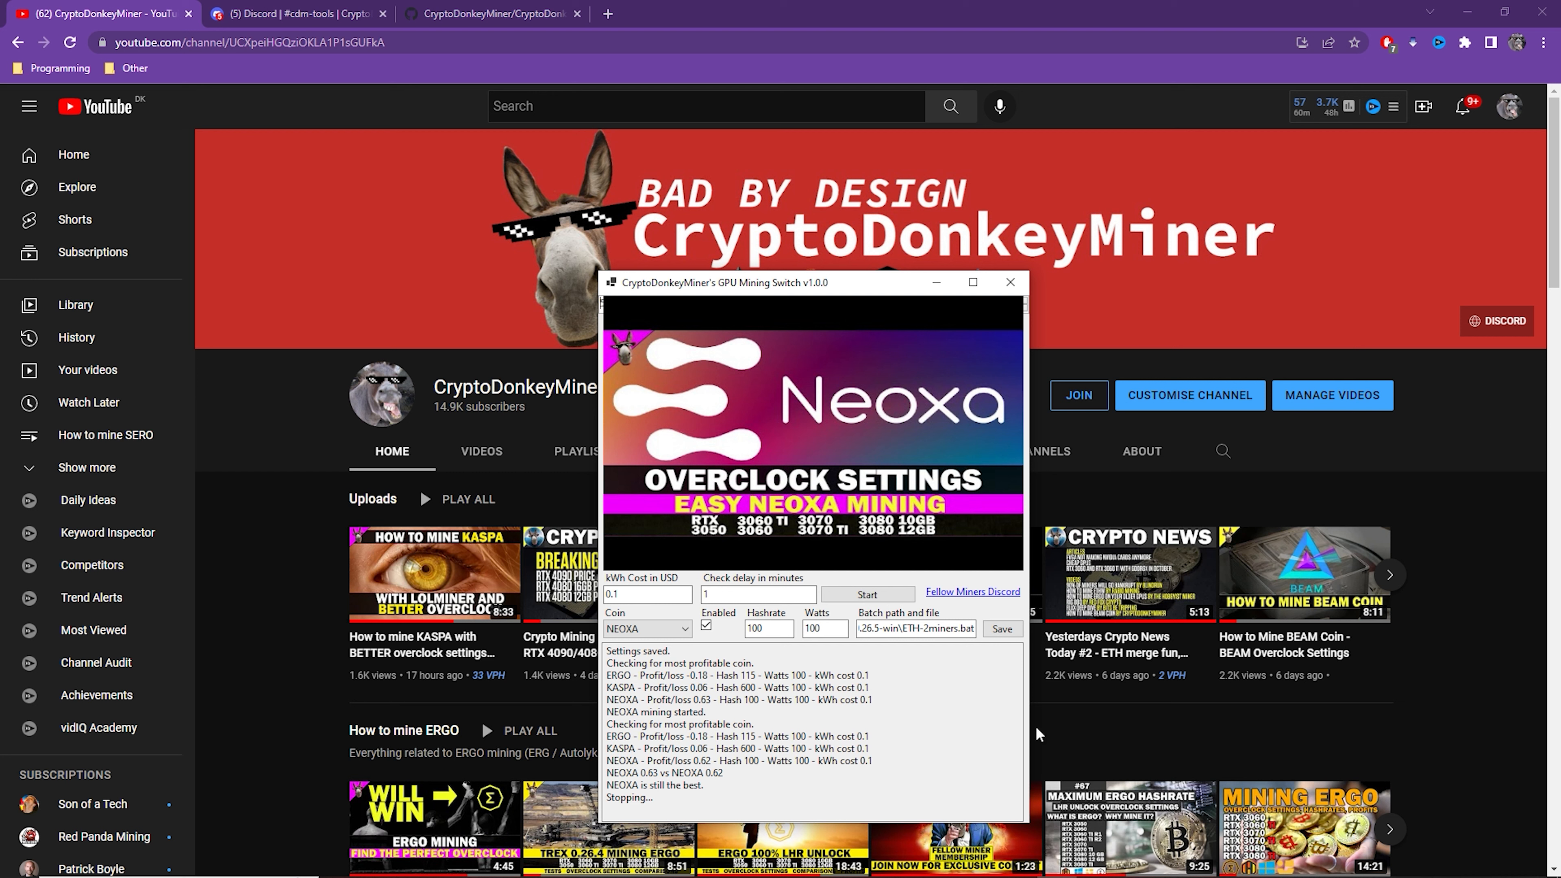
click(477, 13)
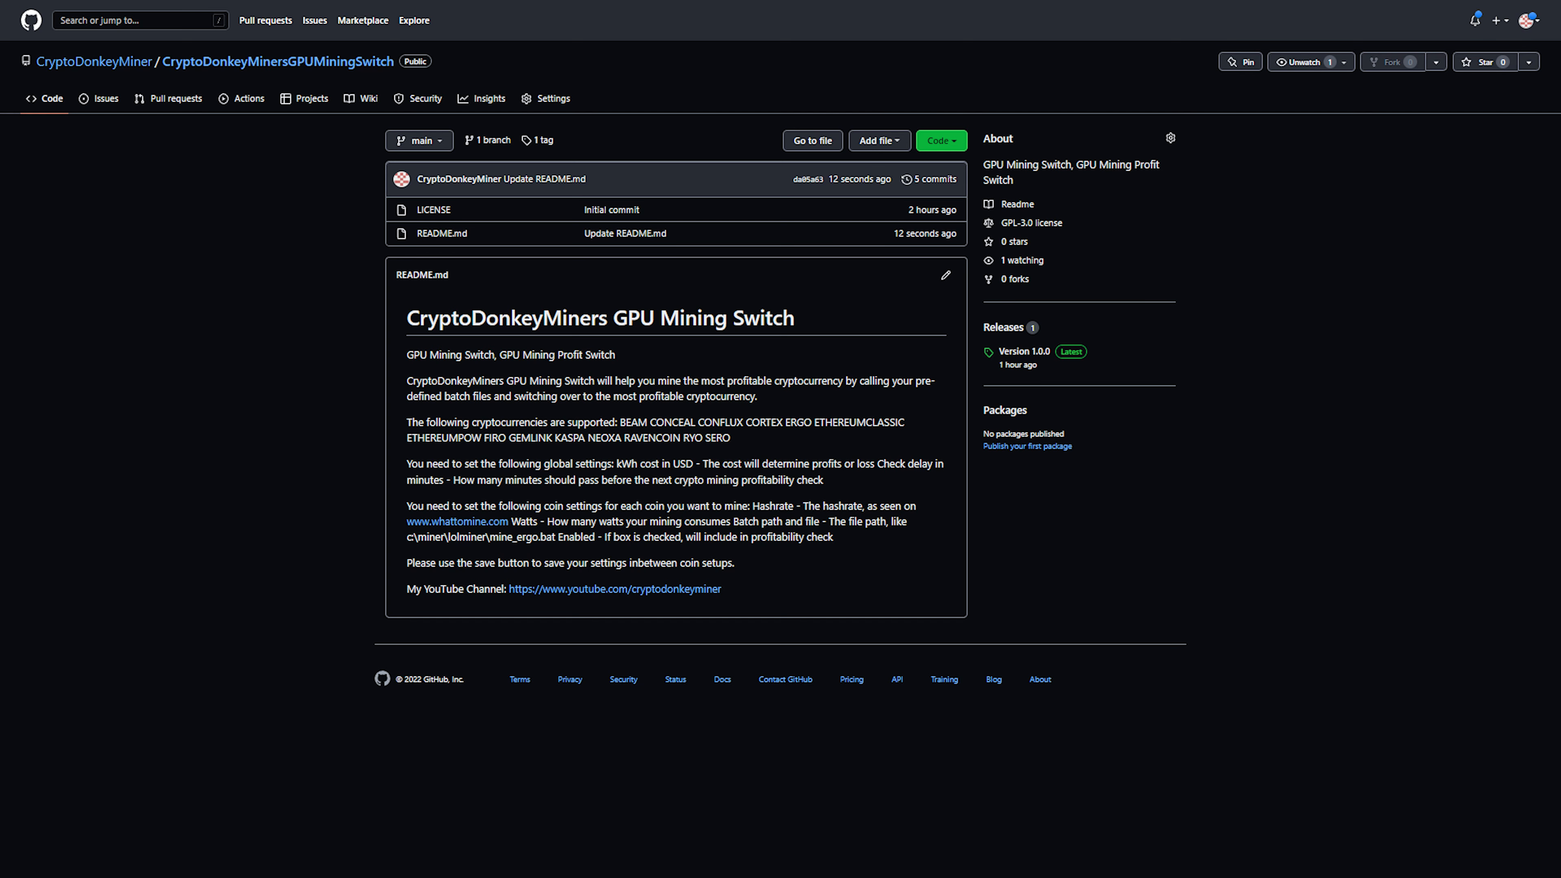